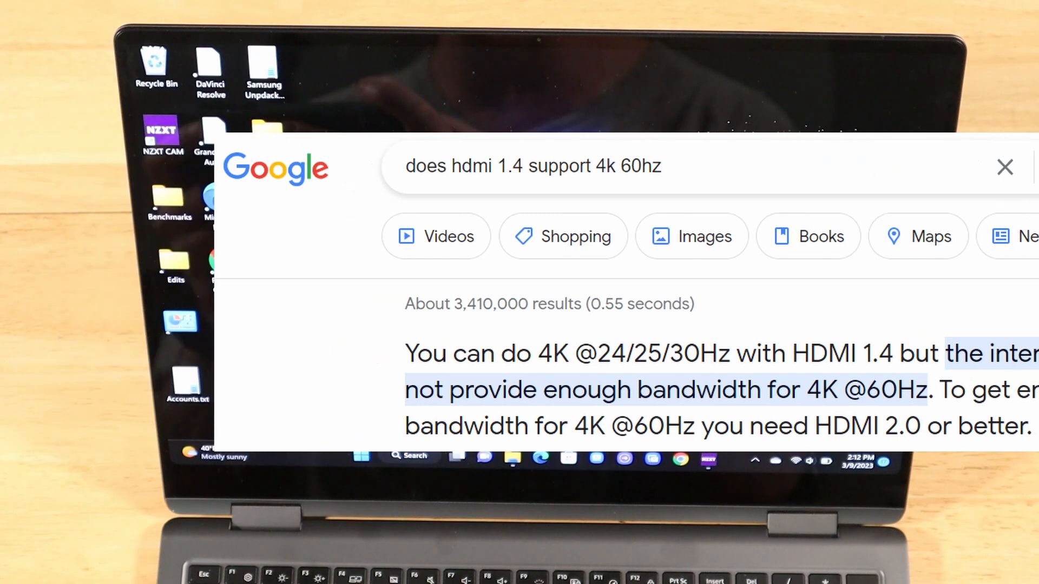
{"action": "left_click", "coordinate": [1004, 167]}
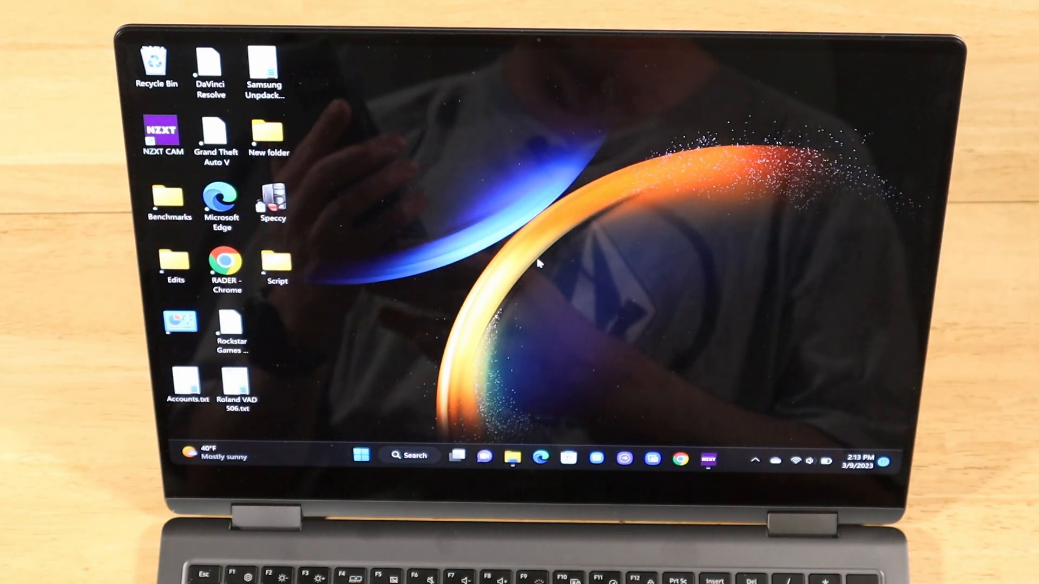